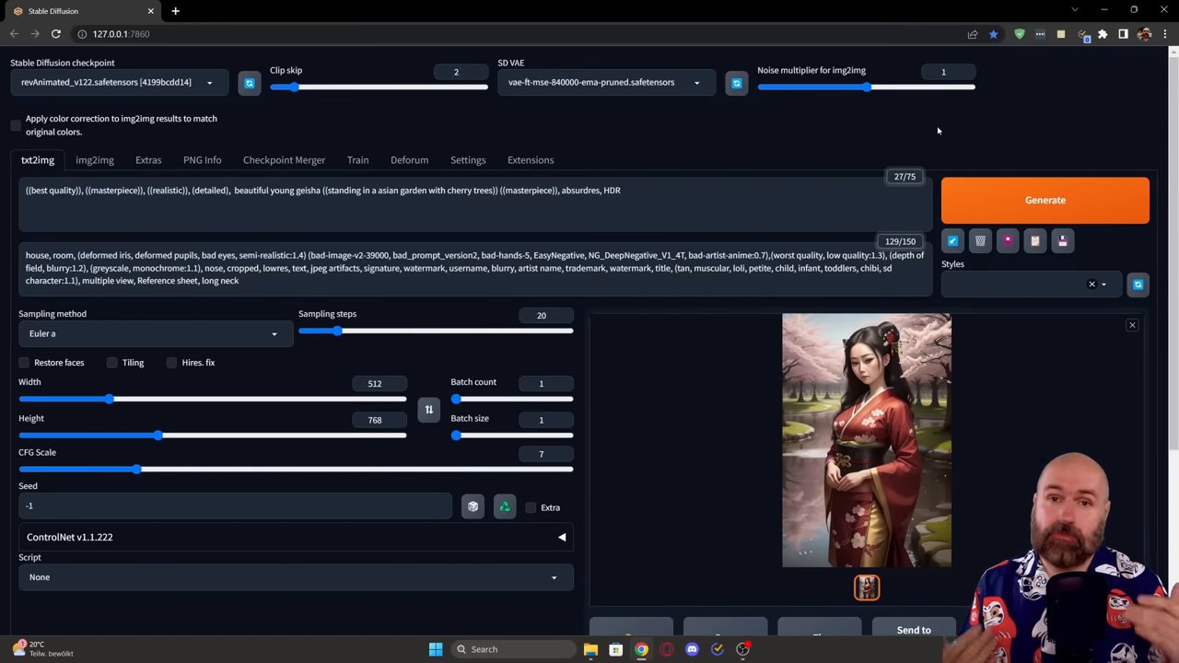
mouse_move(898, 140)
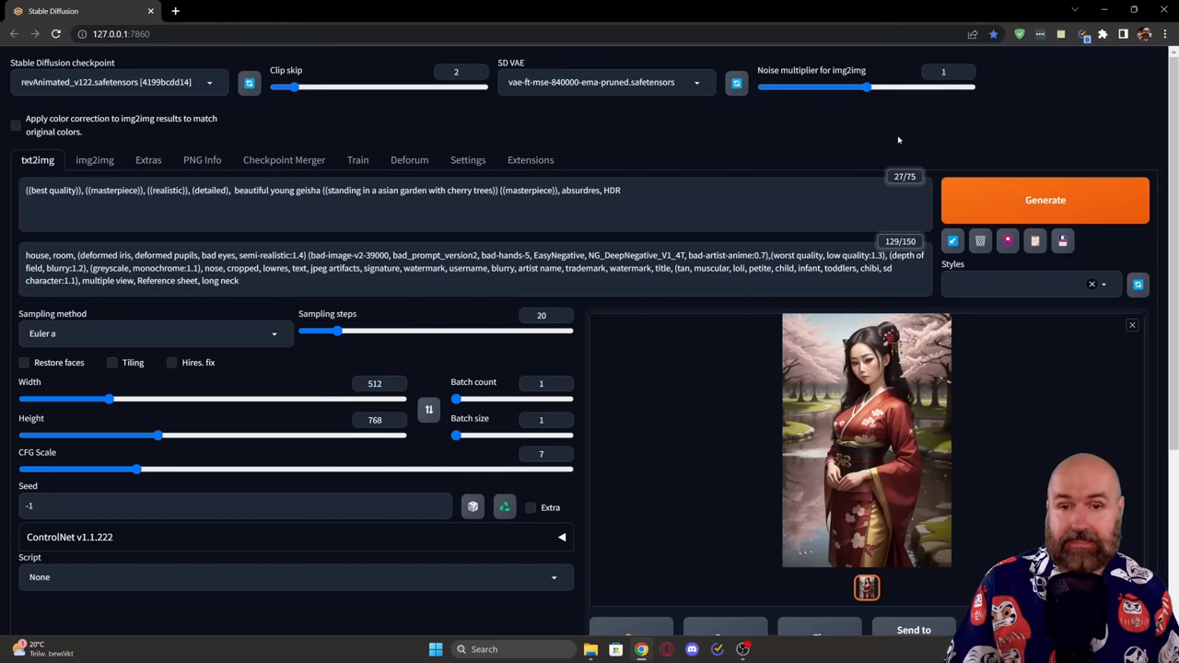
Show the Installed extensions list with its Check for updates and Apply and restart UI buttons.
left_click(530, 159)
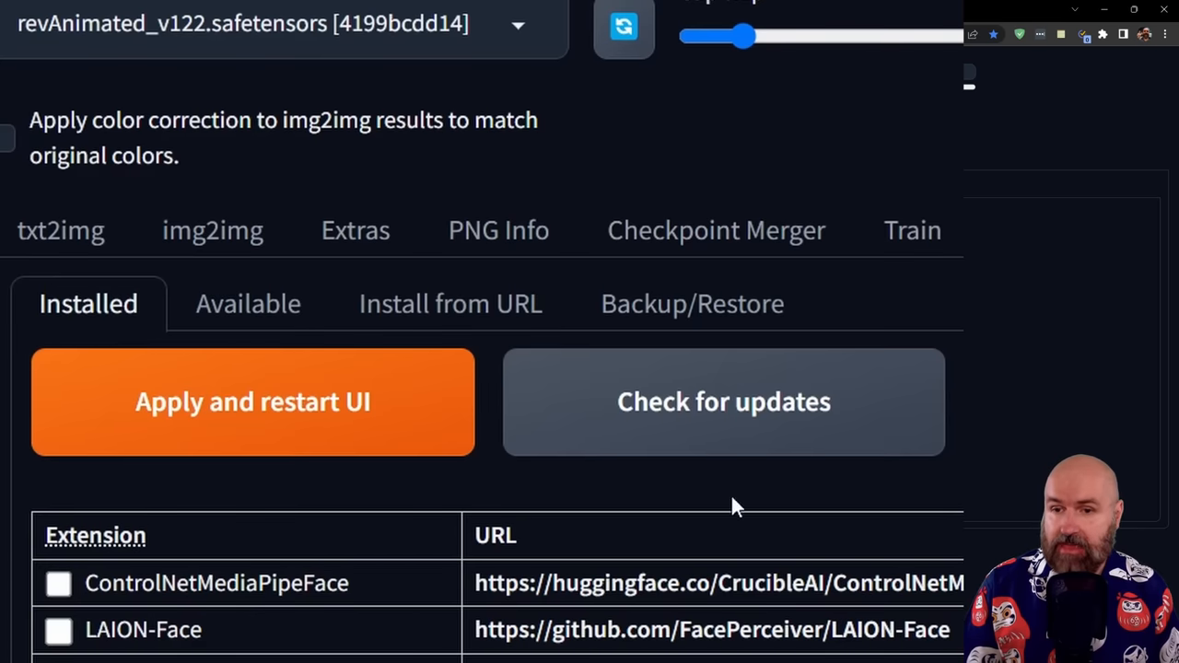
mouse_move(772, 419)
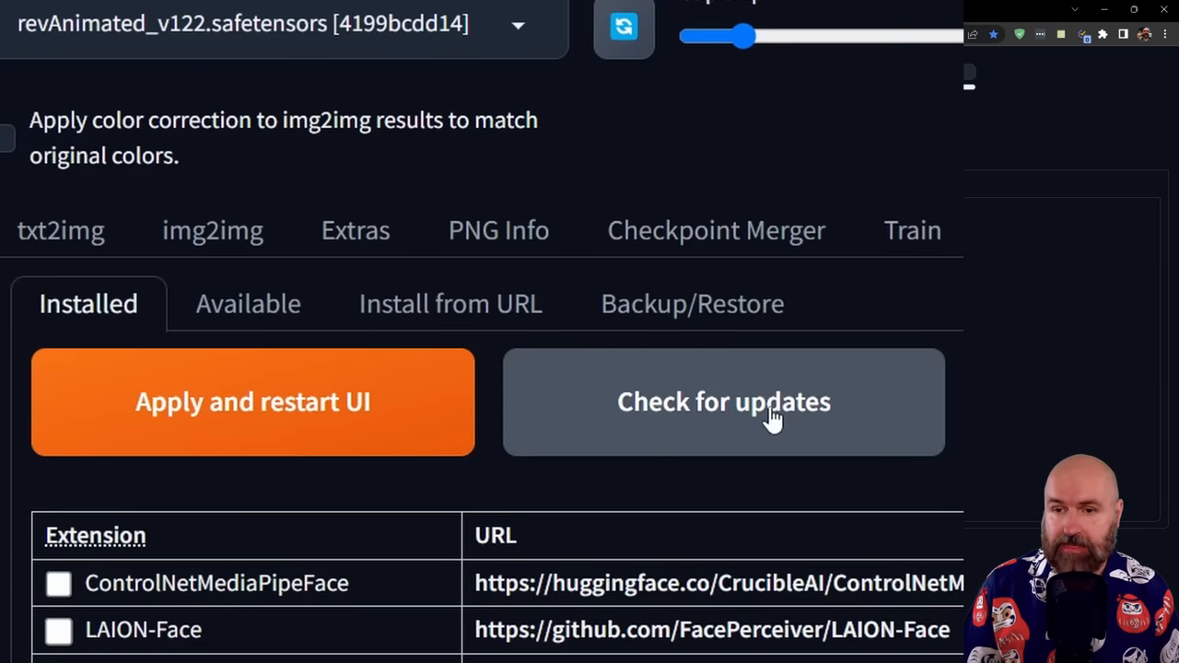
mouse_move(802, 474)
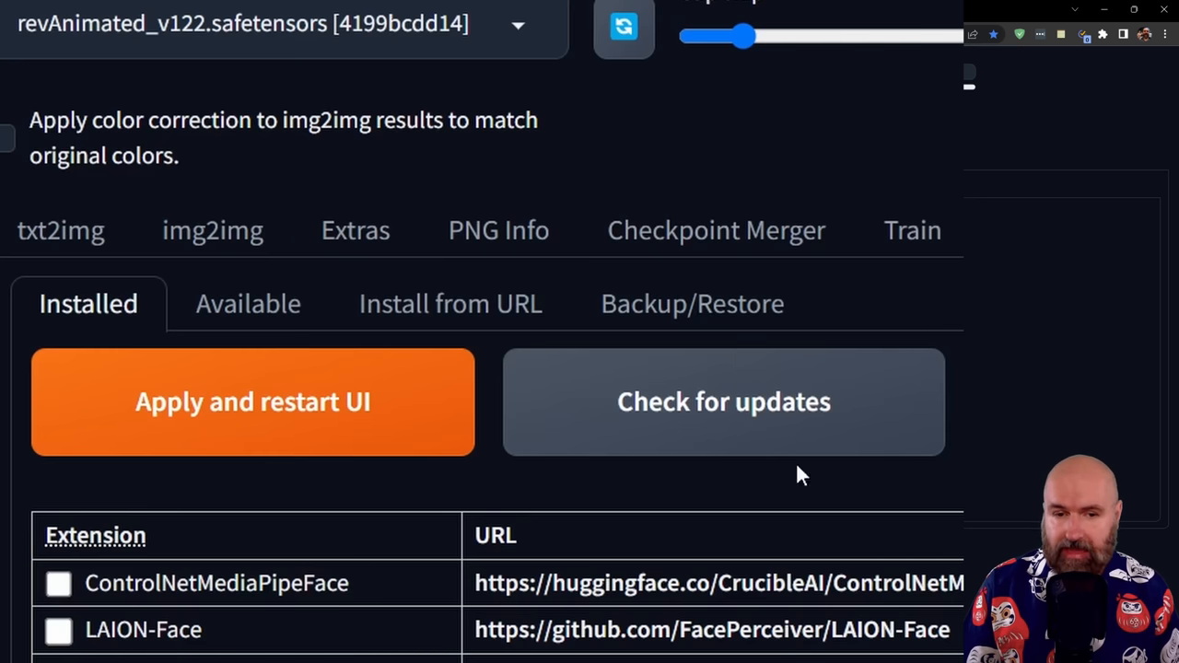
scroll("down", 3)
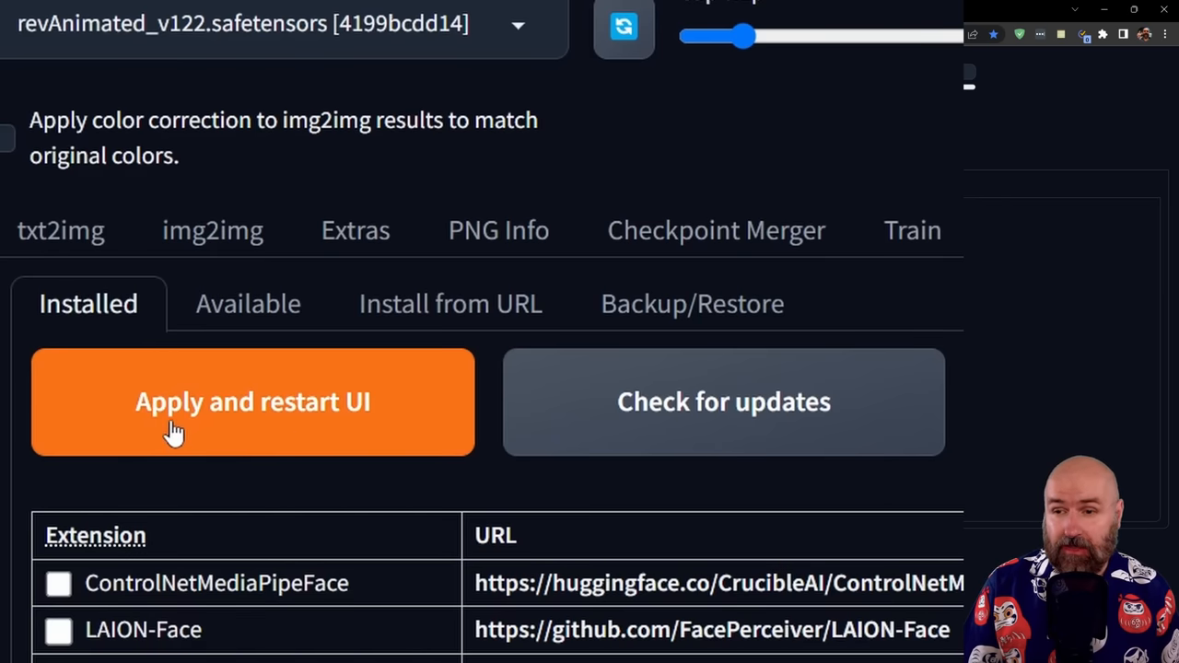
mouse_move(295, 433)
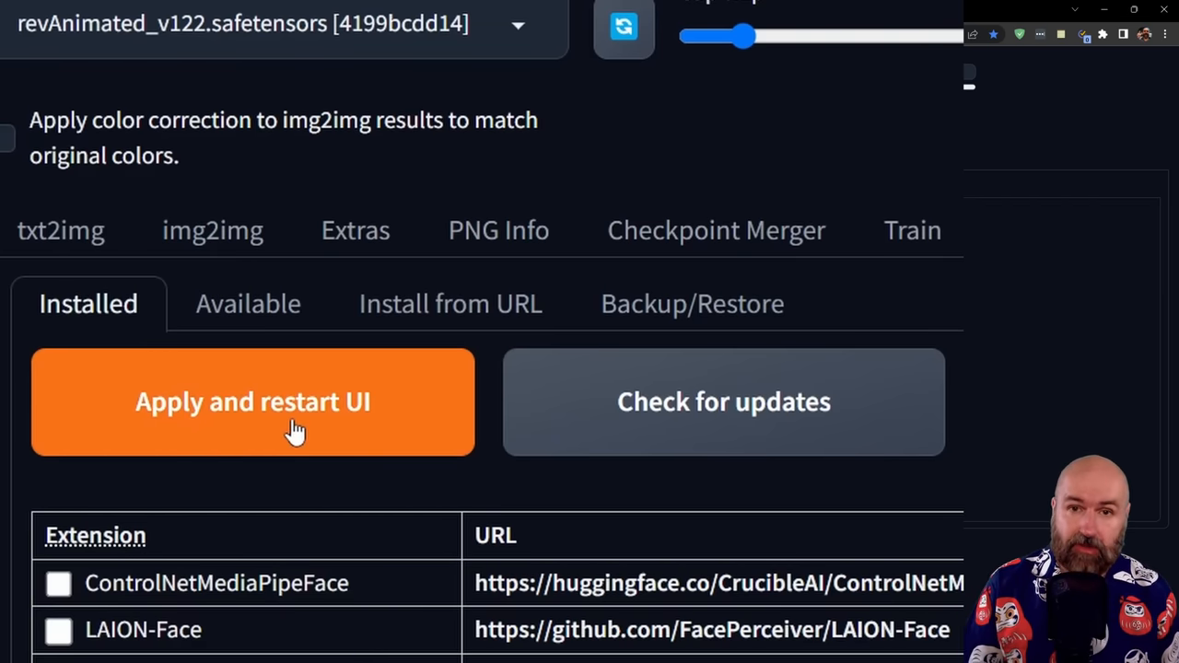
Apply the installed extensions and restart the UI back to txt2img.
left_click(251, 402)
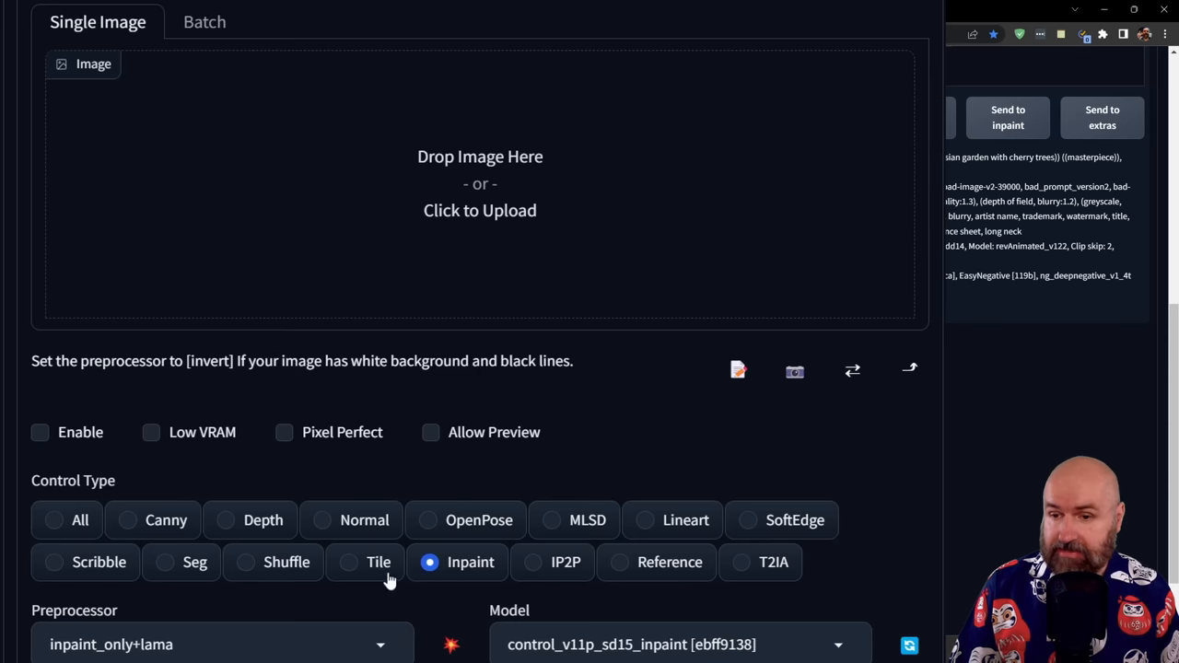
mouse_move(679, 607)
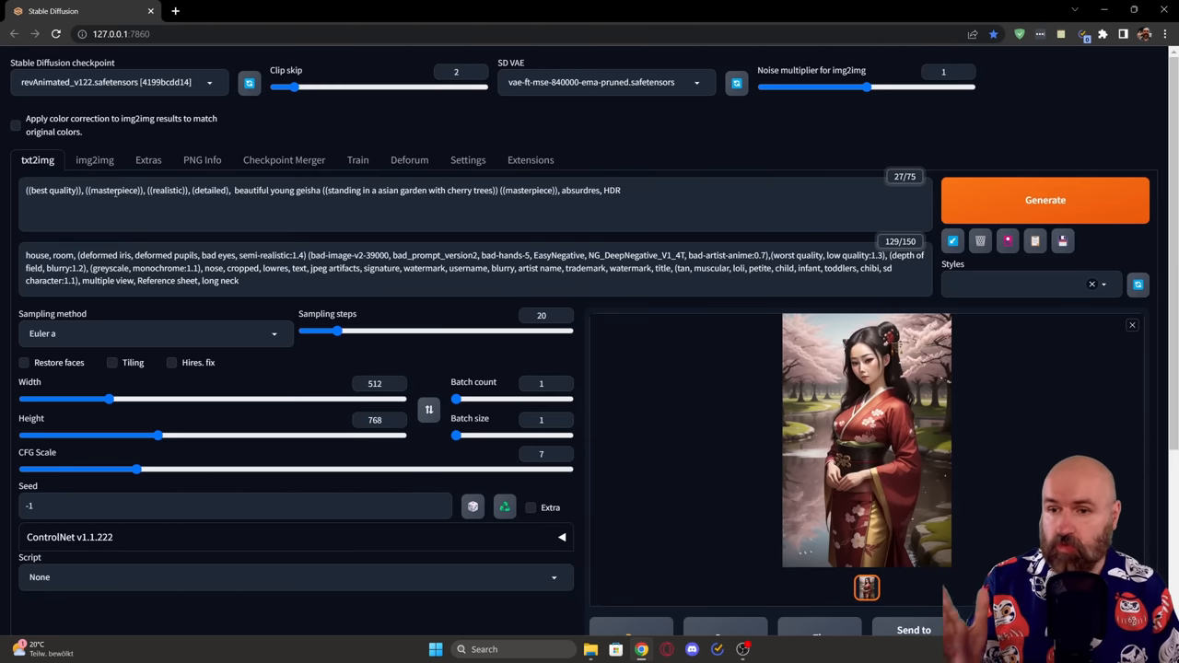
mouse_move(799, 459)
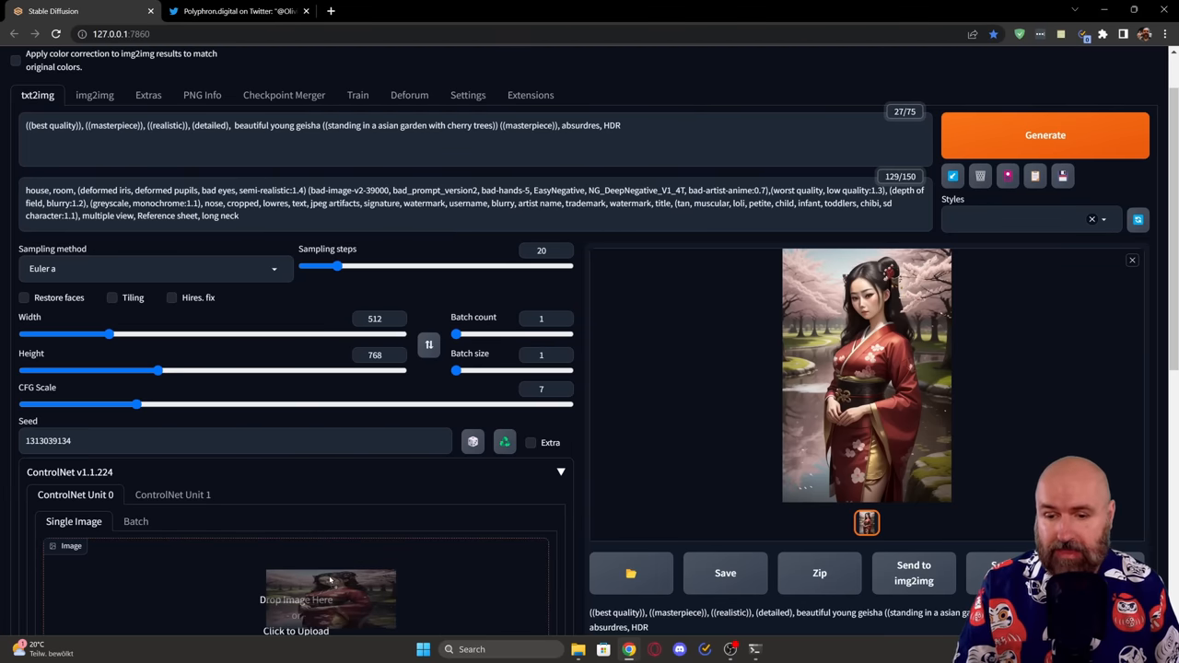
left_click(295, 589)
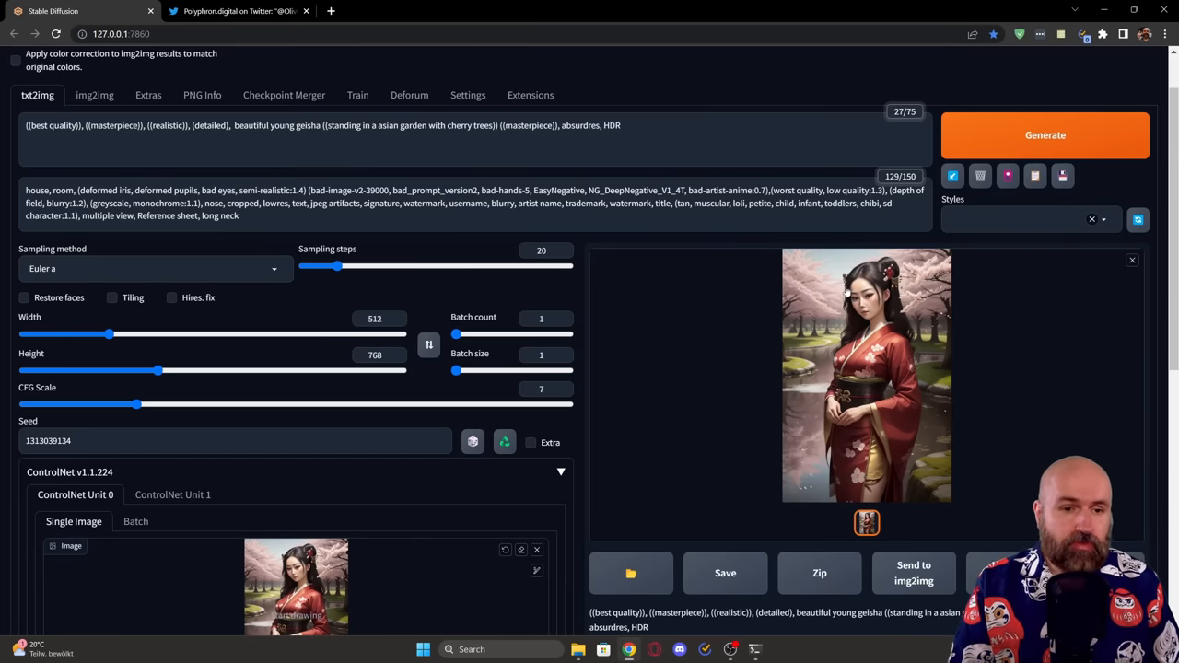
Paste the copied geisha image into img2img ControlNet Unit 0 and enable the unit.
right_click(866, 375)
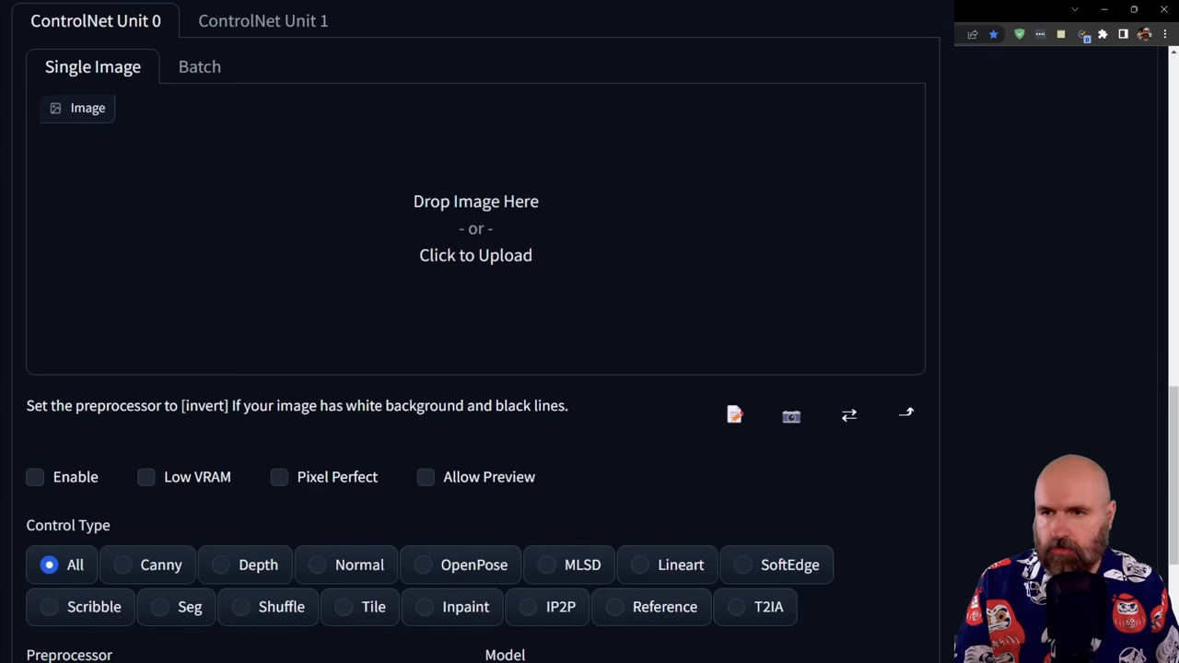
mouse_move(442, 210)
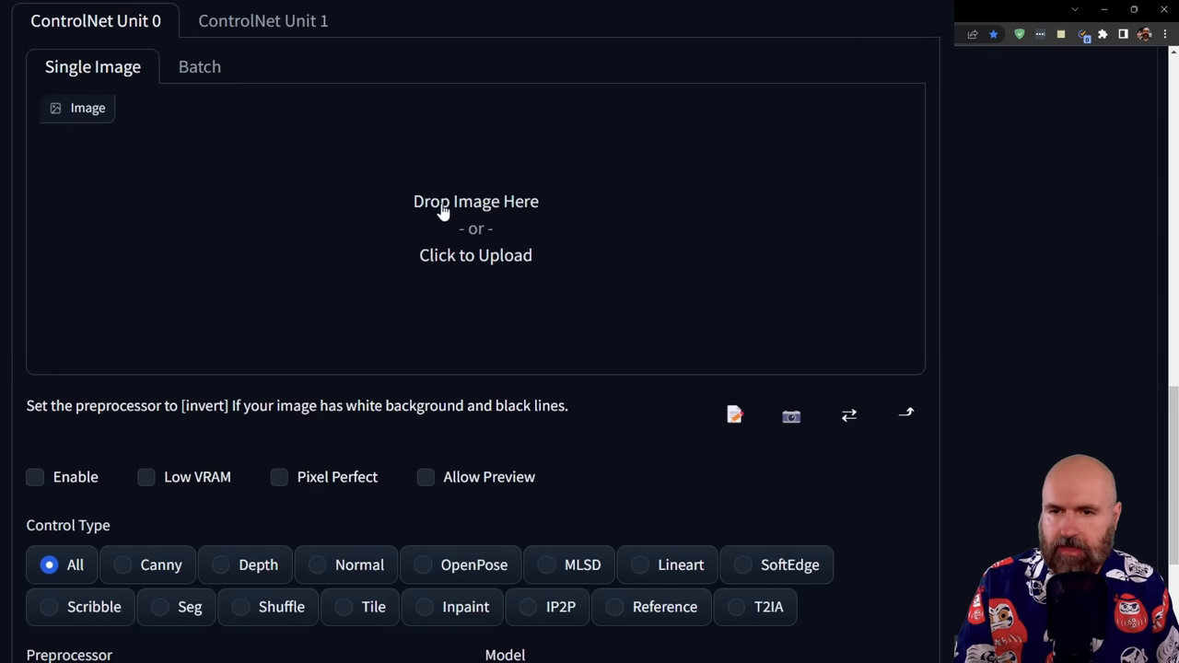
left_click(476, 228)
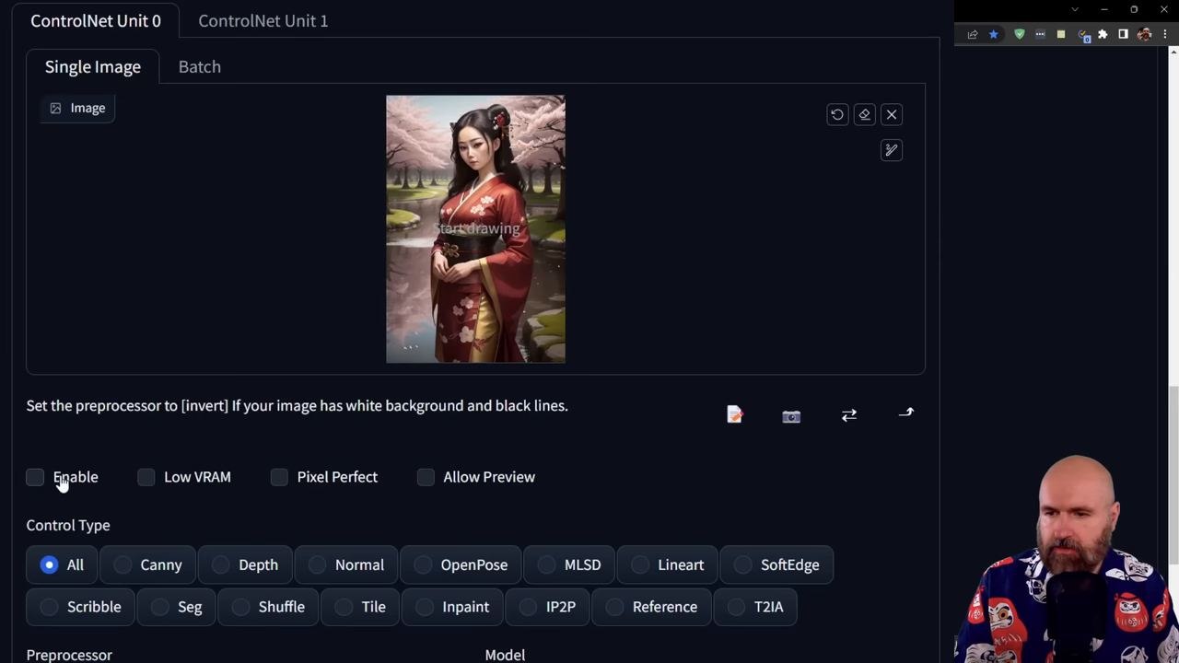
left_click(35, 478)
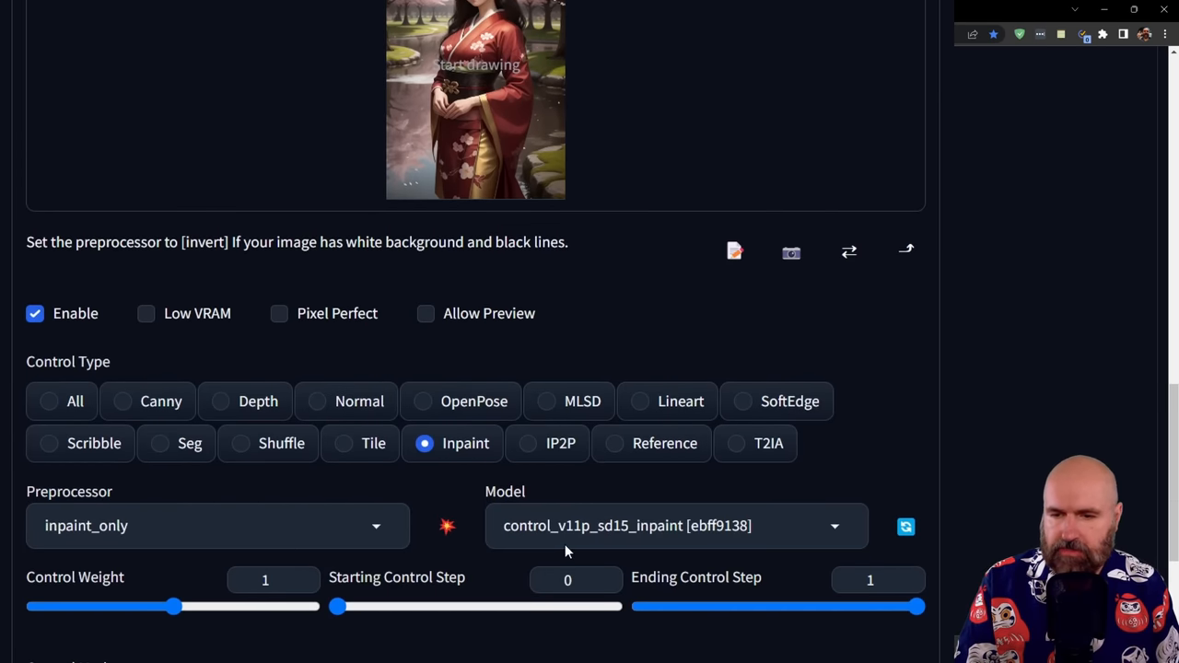
mouse_move(421, 550)
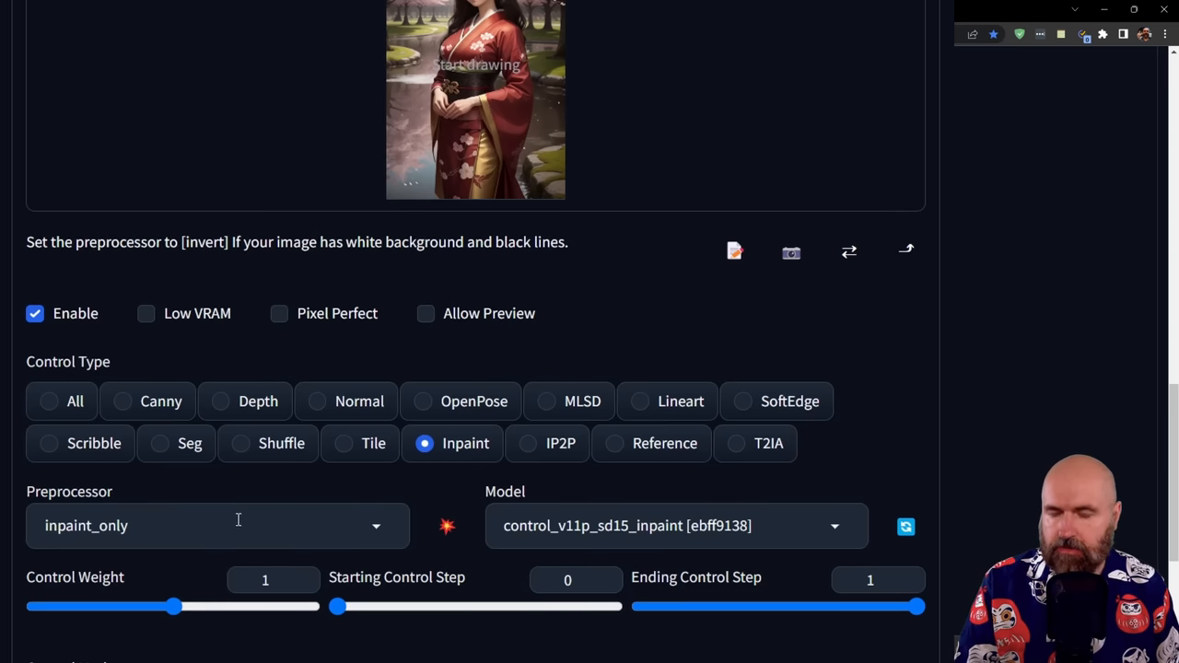
Use the inpaint_only+lama preprocessor, ControlNet is more important, and Resize and Fill.
left_click(217, 525)
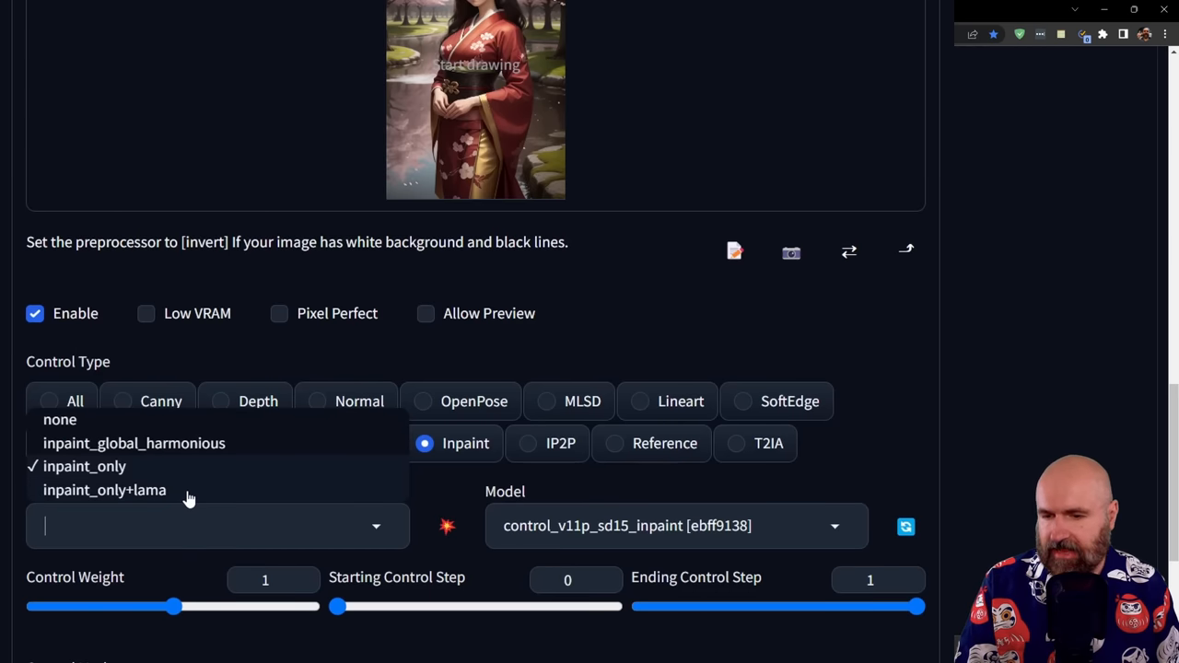
left_click(104, 490)
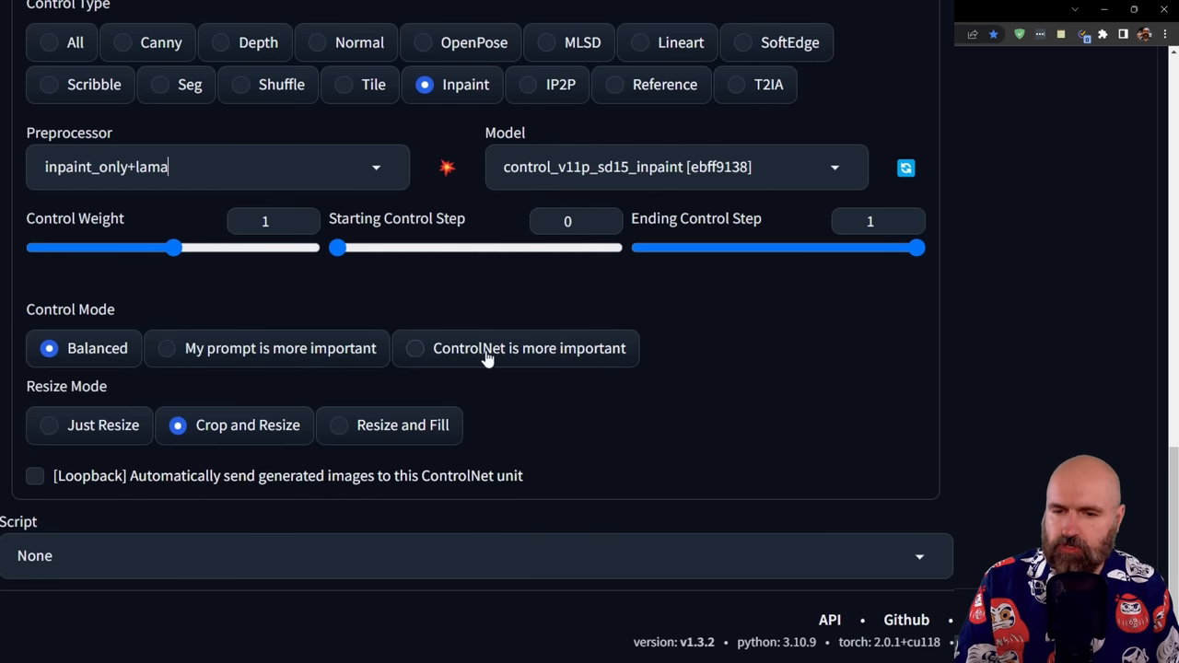
left_click(415, 349)
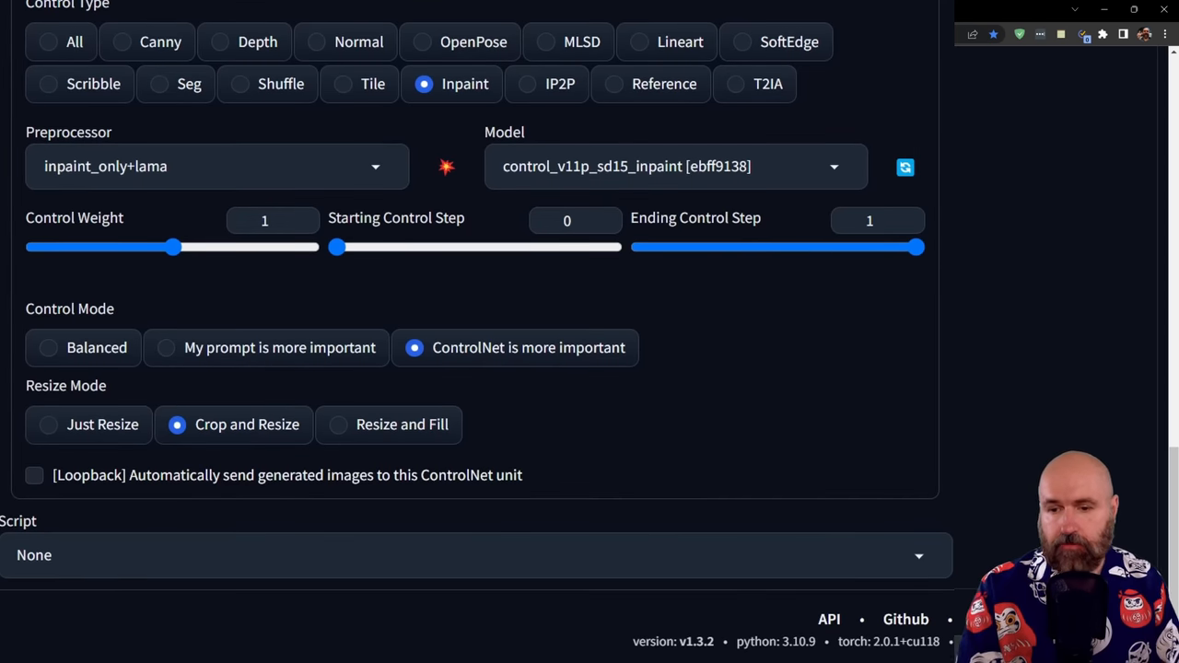
mouse_move(341, 451)
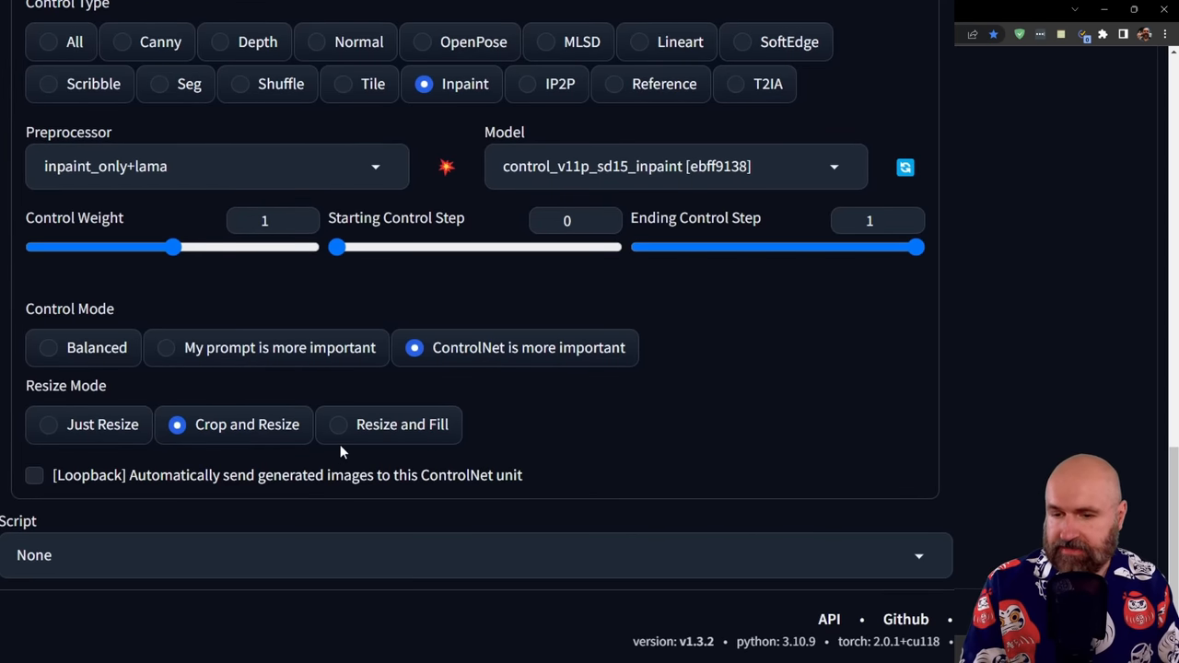
mouse_move(349, 433)
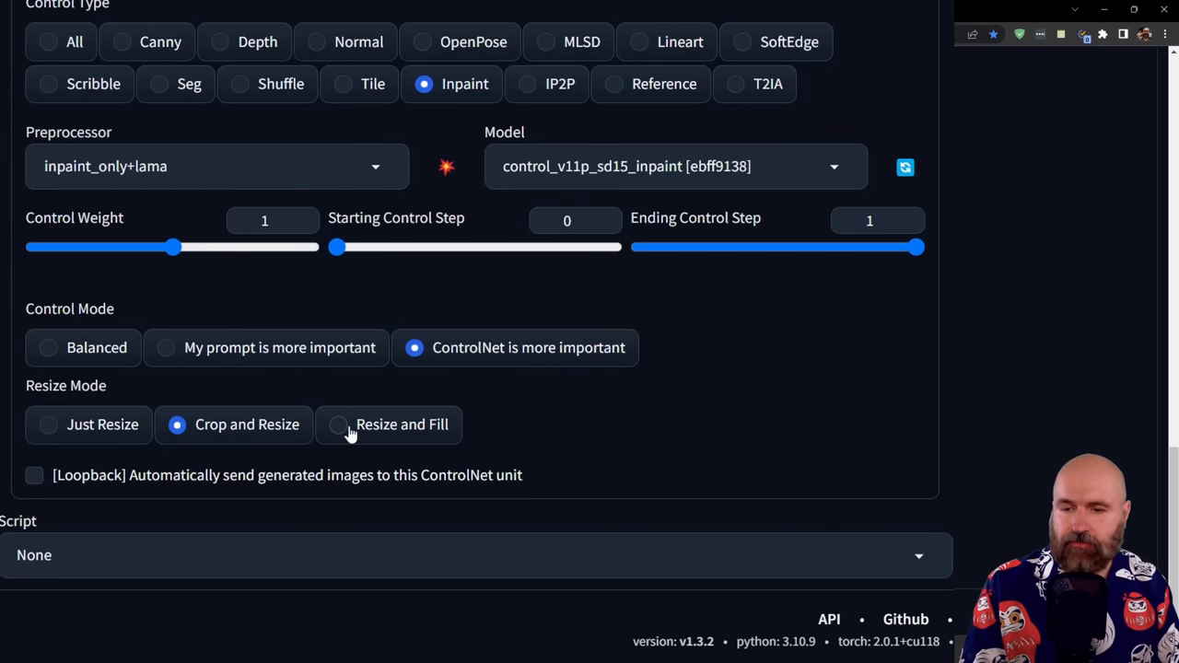
left_click(338, 425)
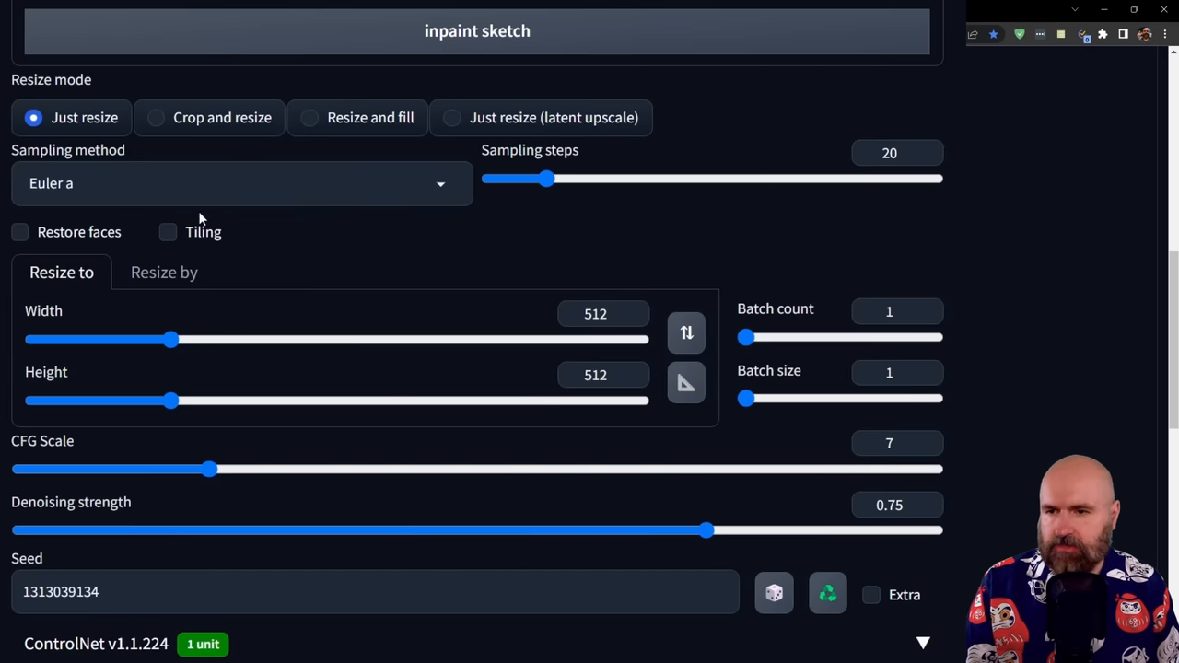
Use the DPM++ 2S a Karras sampler with height 768 and width 1280.
left_click(241, 182)
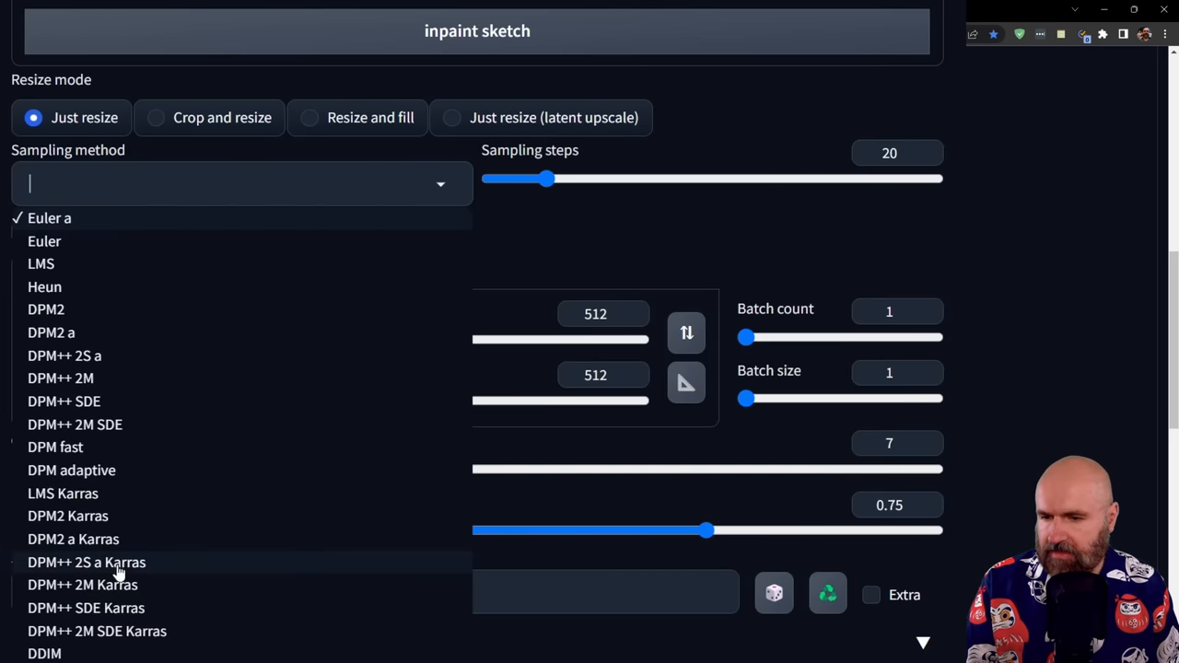
mouse_move(83, 573)
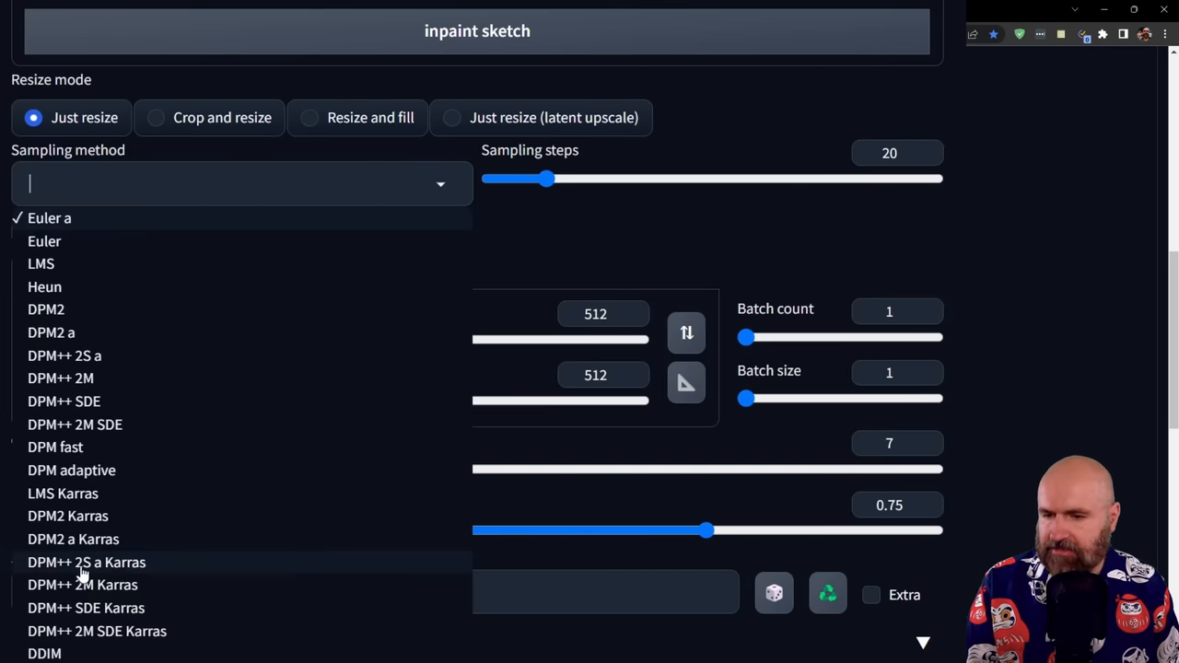
left_click(87, 562)
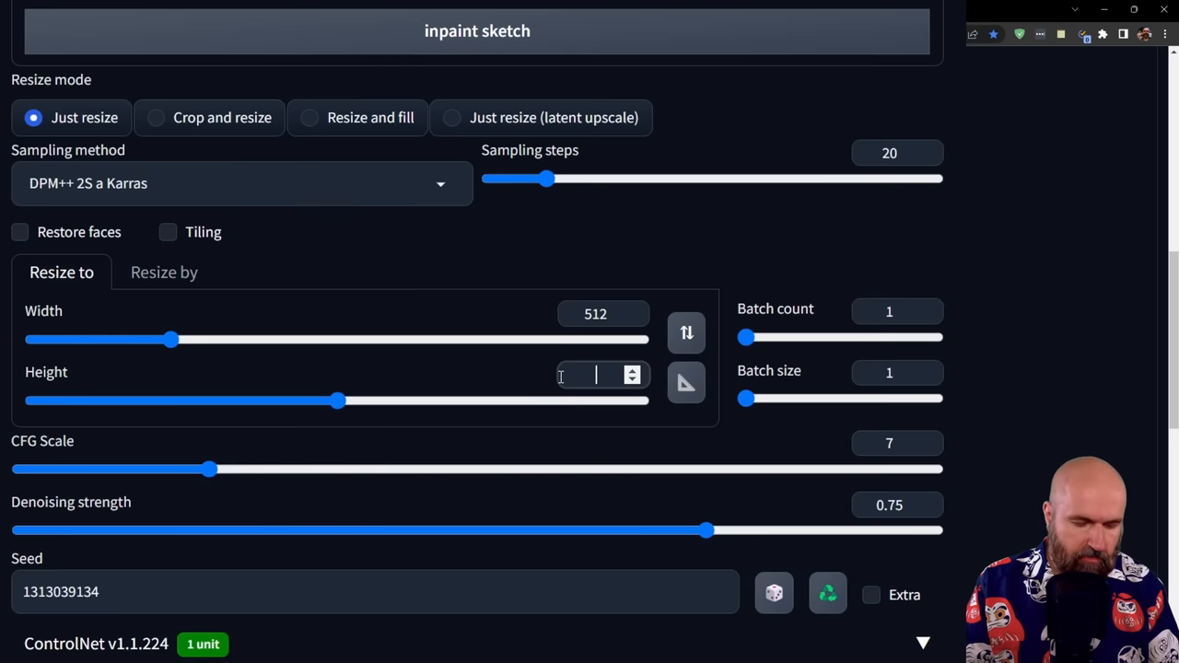
type("768")
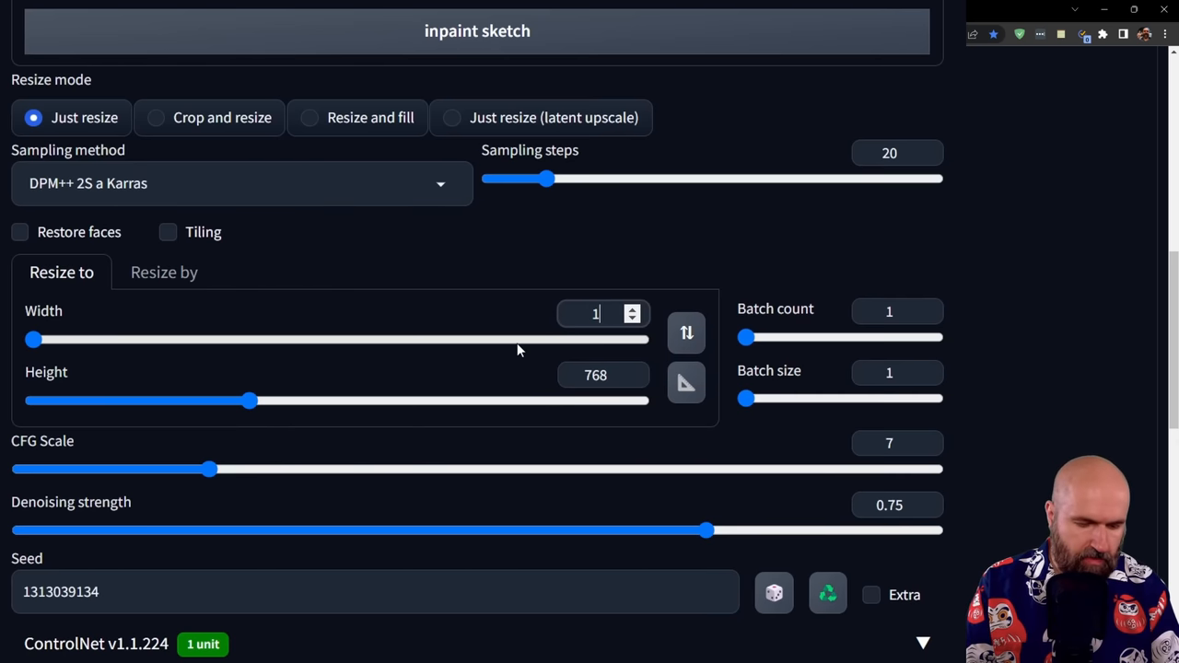
type("1280")
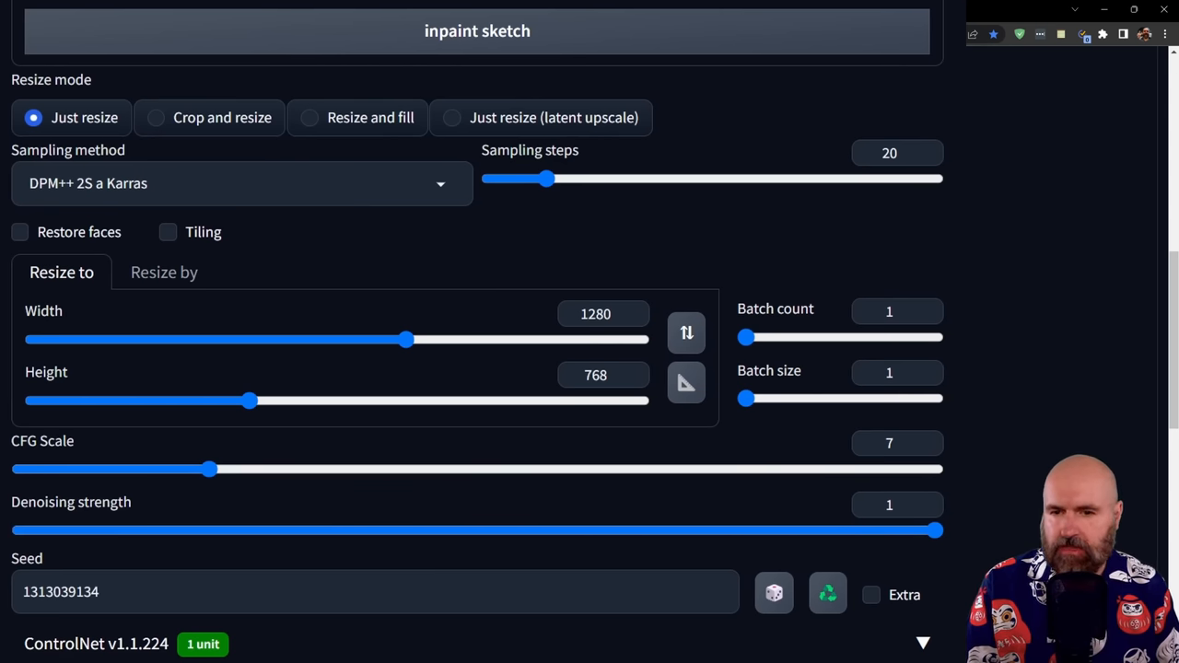
Randomize the seed to -1 and raise batch size to 4.
scroll("down", 3)
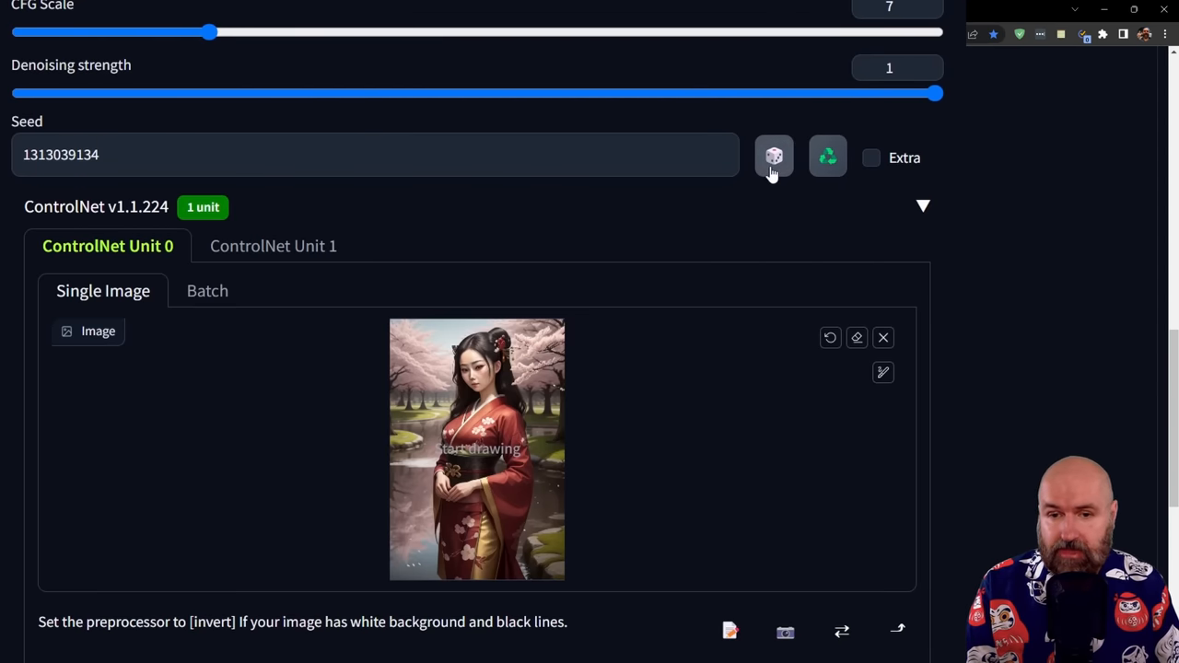
left_click(774, 156)
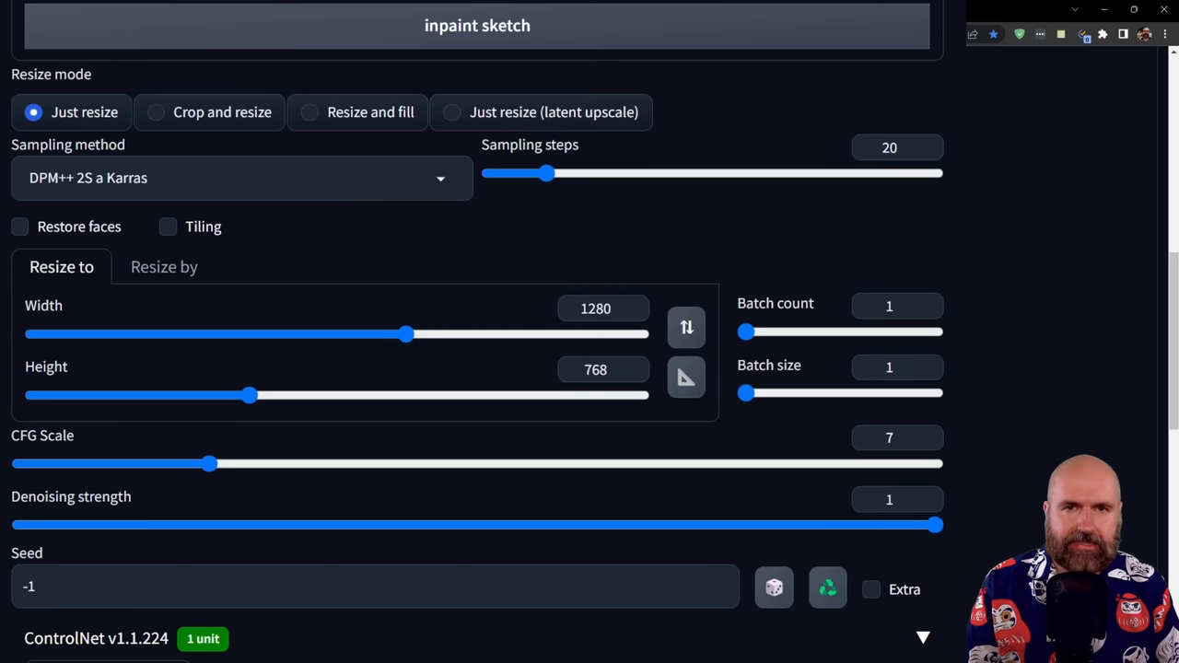
left_click_drag(747, 393, 828, 394)
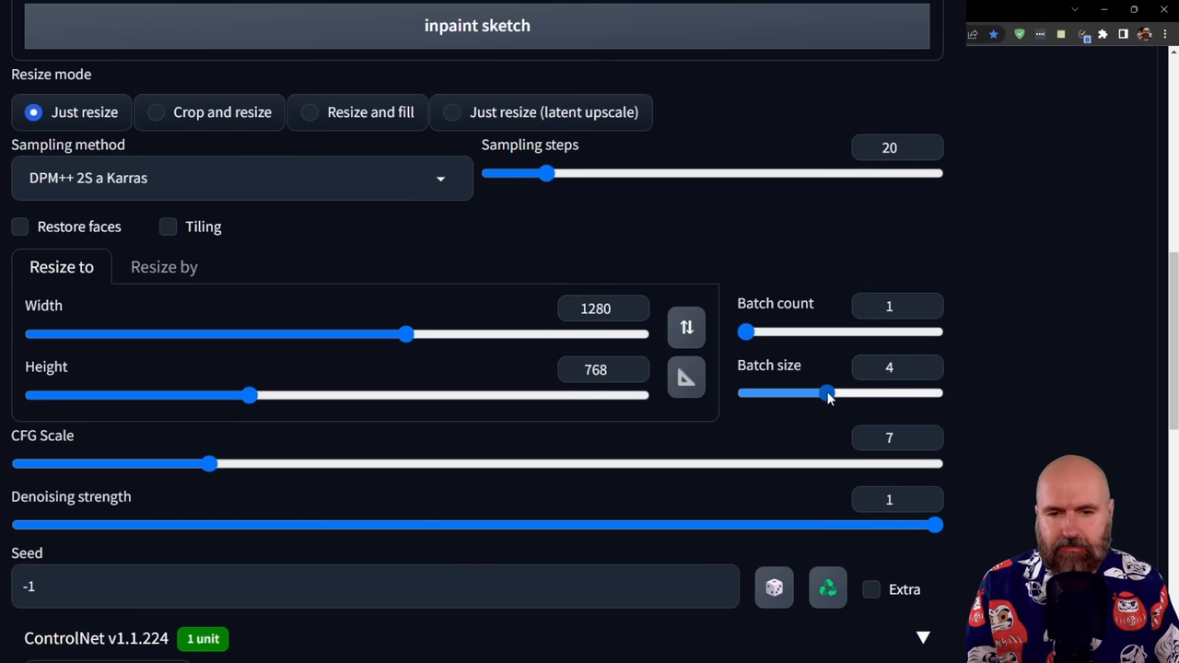